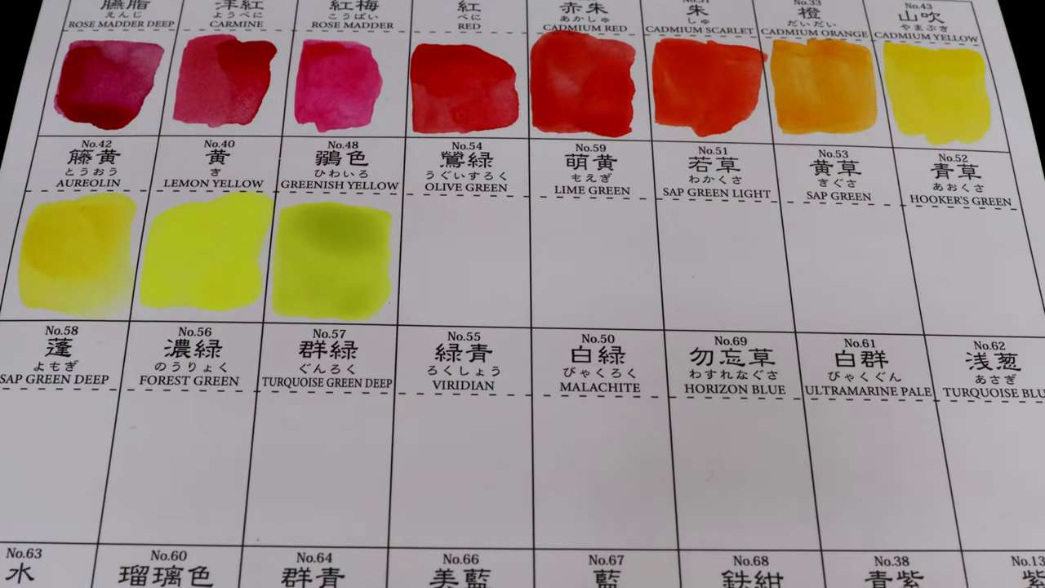
- Paint the second-row green swatches: Olive Green, Lime Green, Sap Green Light, Sap Green, Hooker's Green
left_click(465, 262)
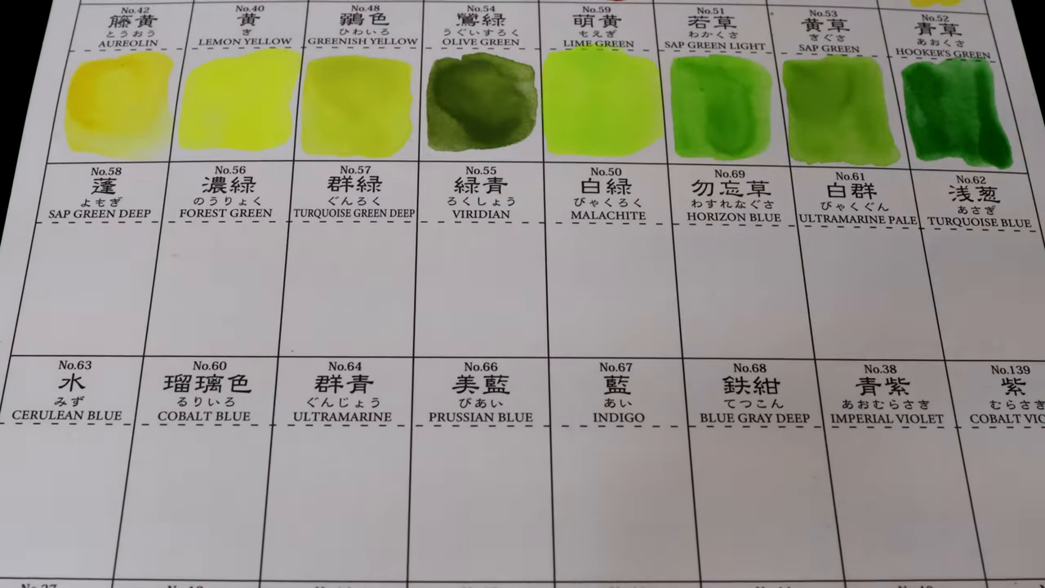
- Paint the third-row swatches from Sap Green Deep and Forest Green through Ultramarine Pale and Turquoise Blue
left_click(82, 294)
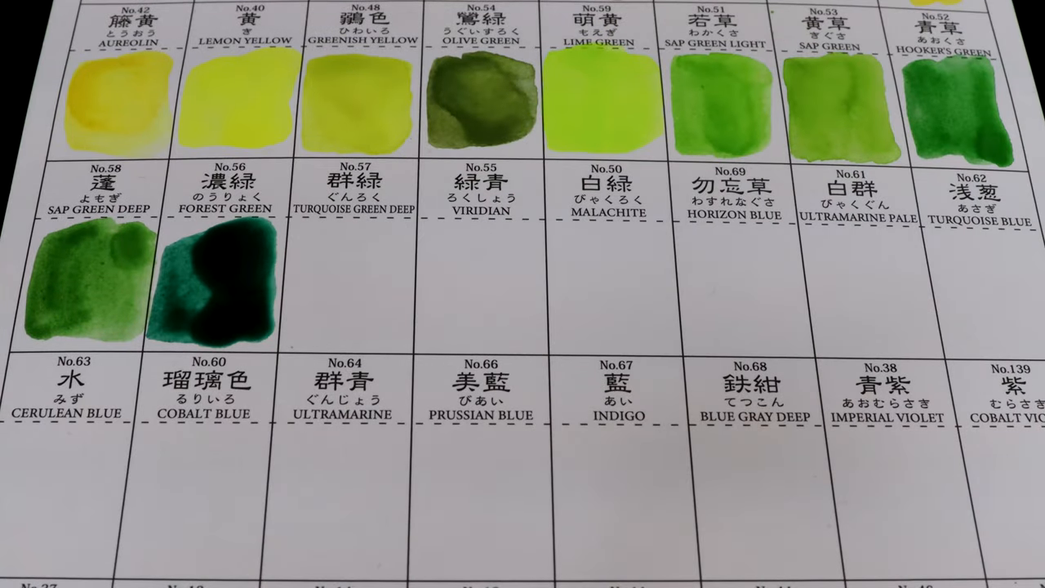
left_click(351, 286)
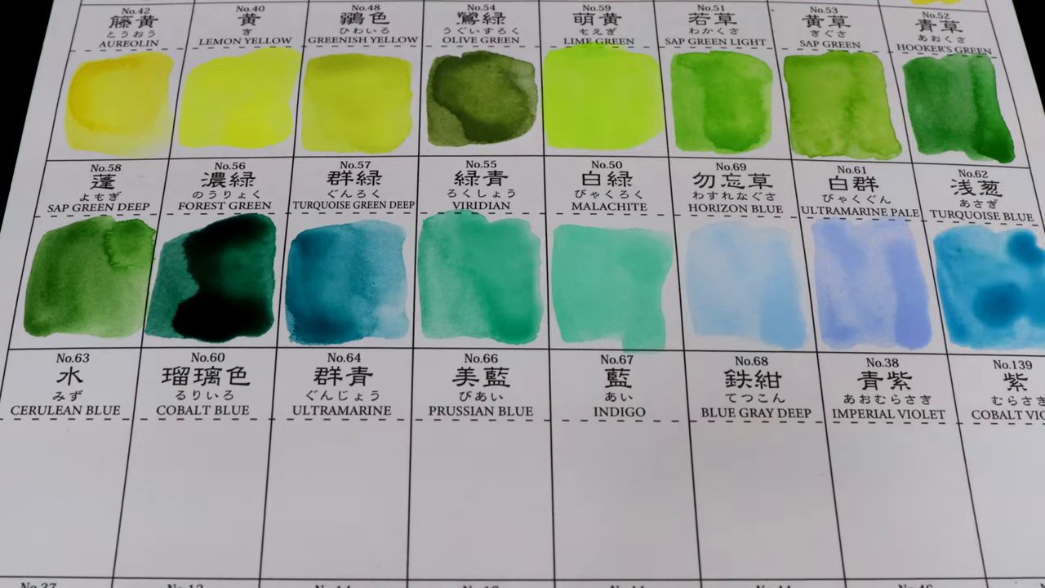
scroll("down", 3)
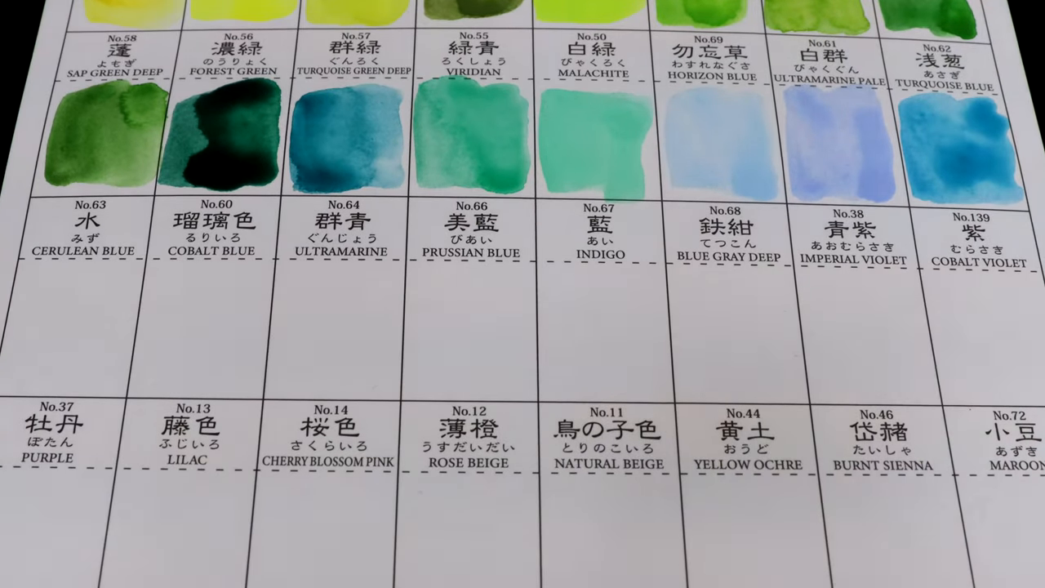